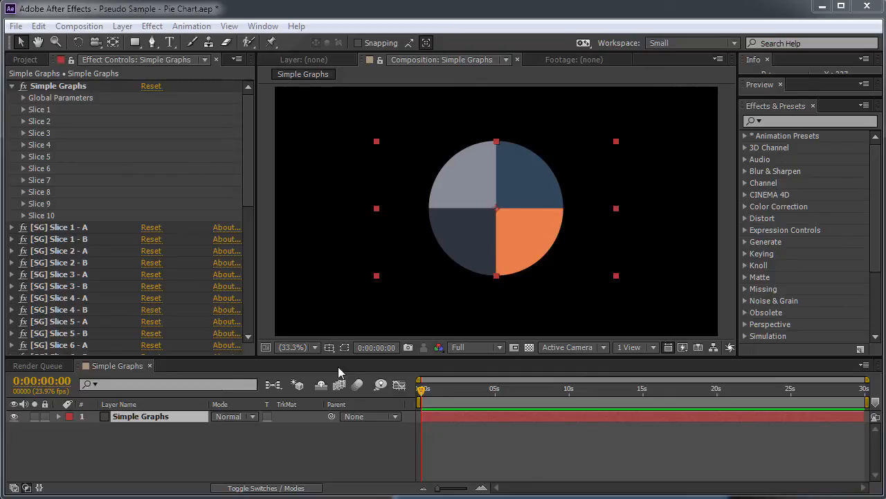
mouse_move(460, 428)
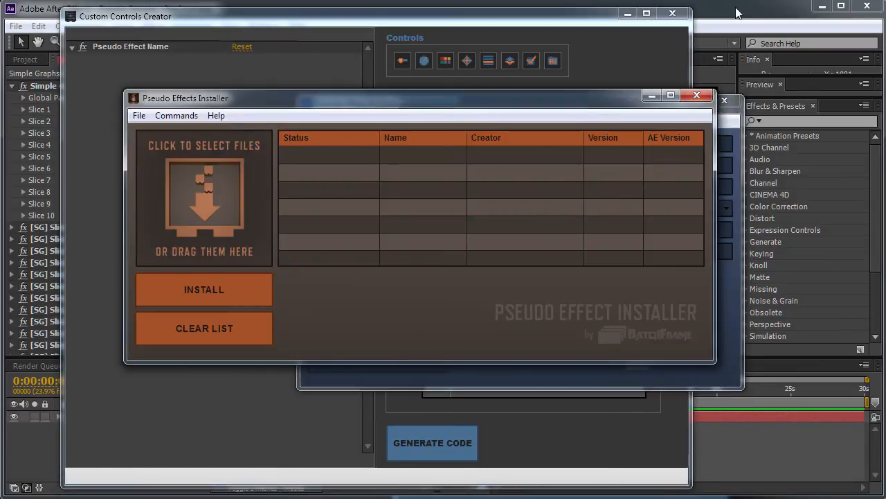
Close the installer windows and enable Random Colors under Global Parameters for the pie slices
left_click(697, 94)
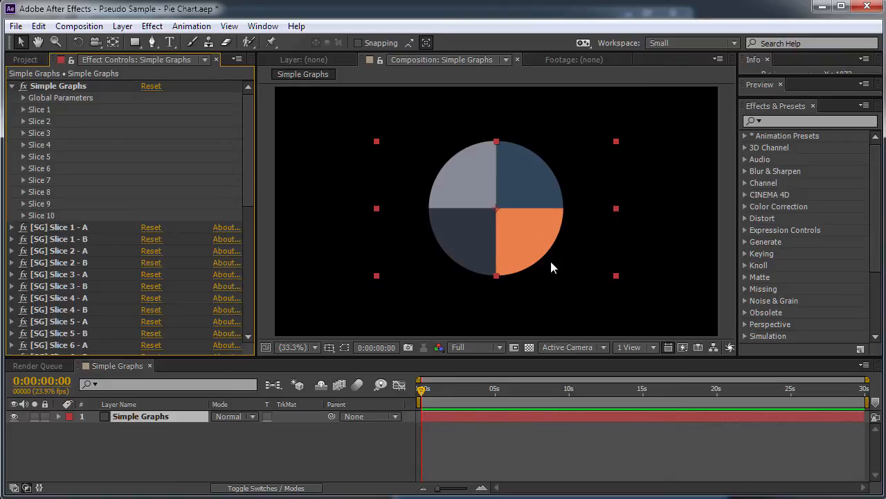
mouse_move(113, 102)
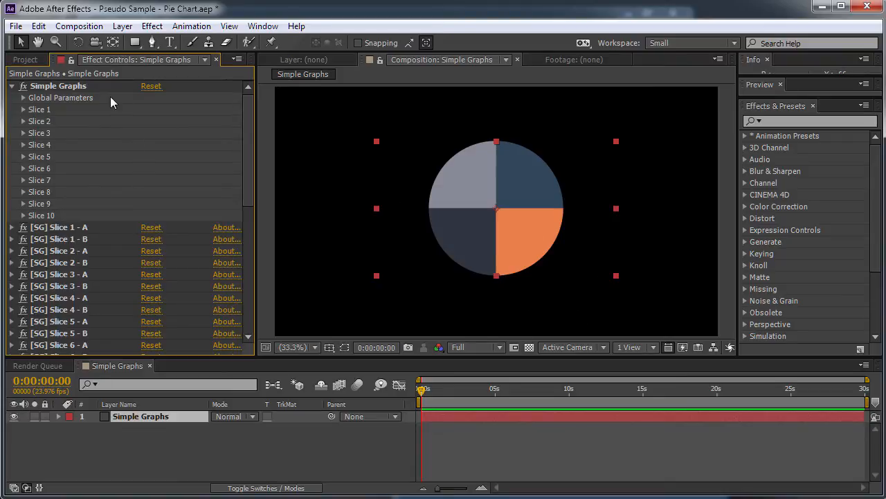
mouse_move(97, 103)
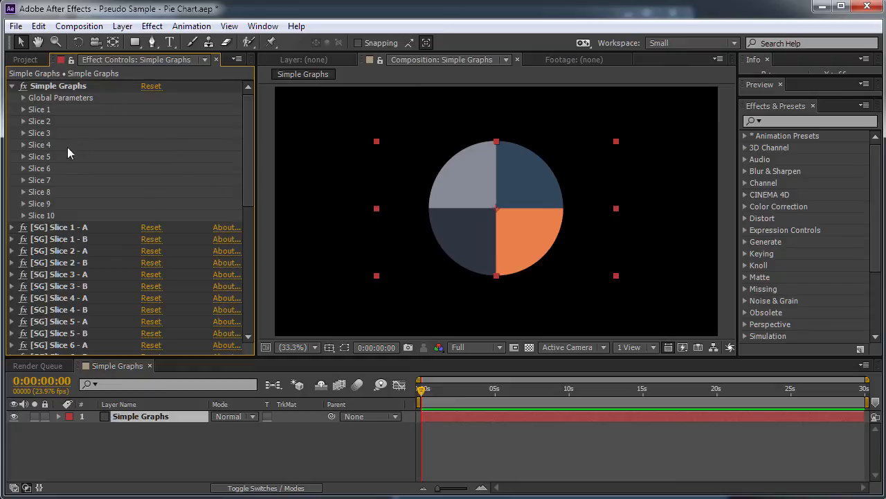
scroll("down", 3)
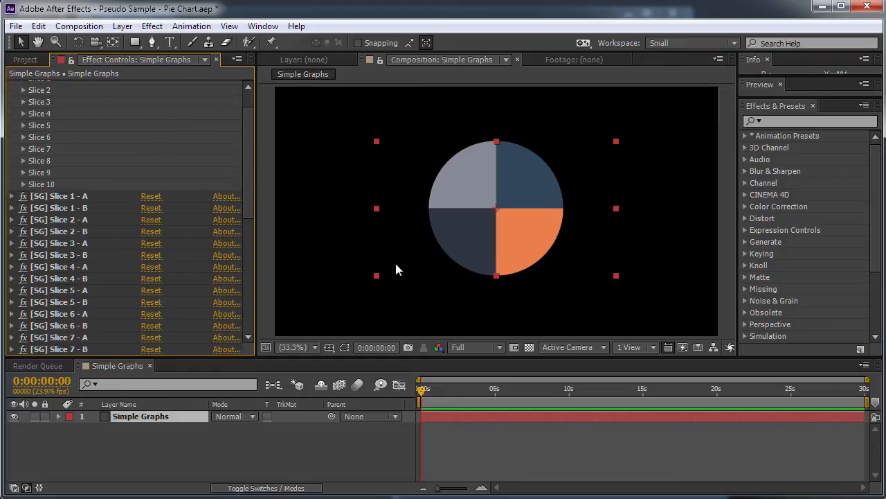
mouse_move(524, 381)
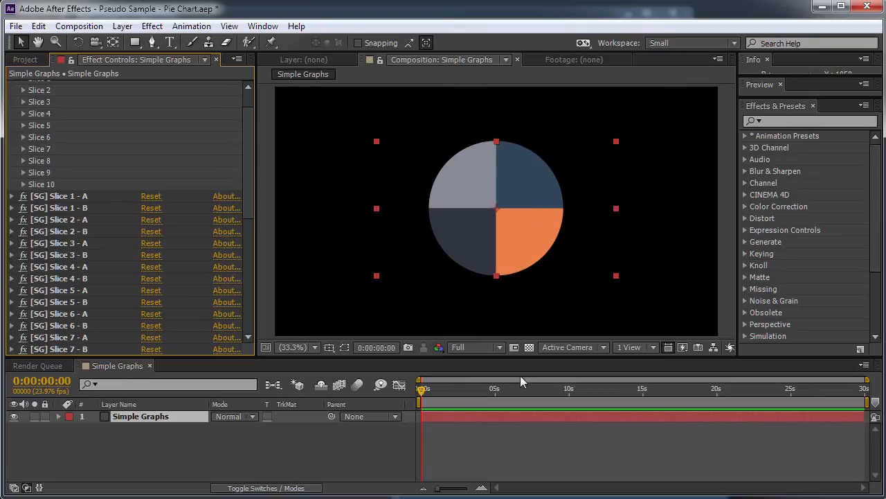
scroll("up", 3)
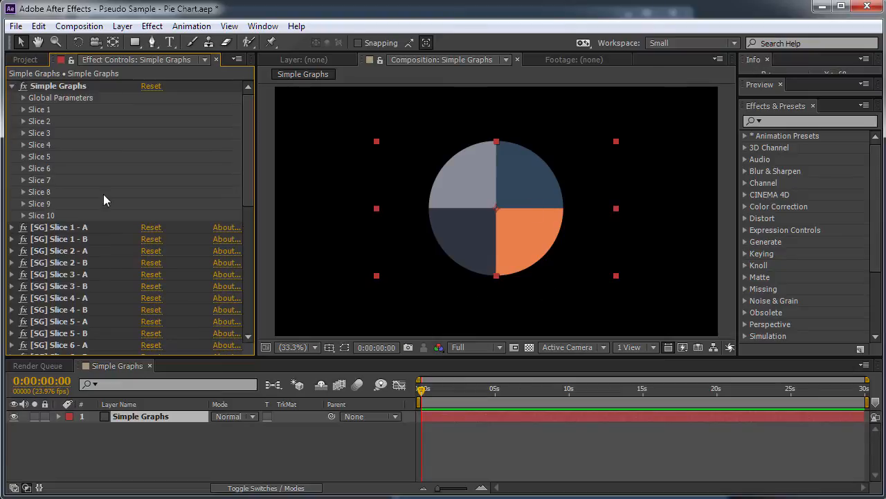
mouse_move(261, 123)
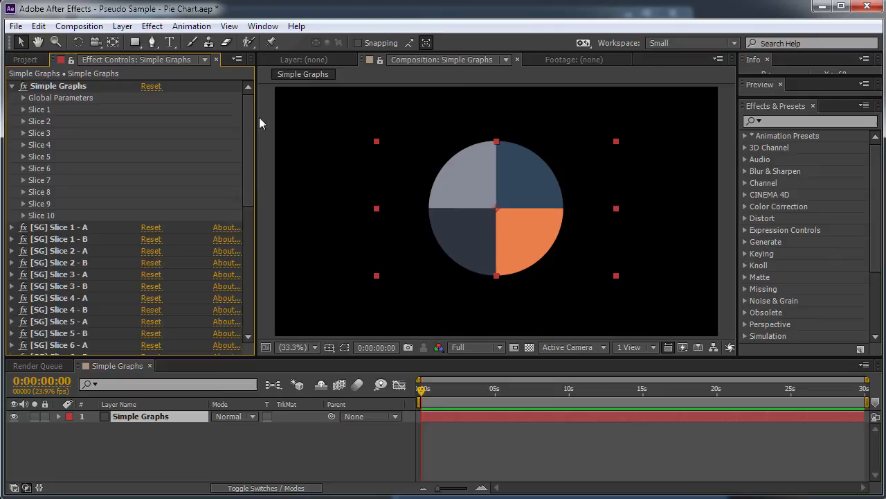
mouse_move(560, 316)
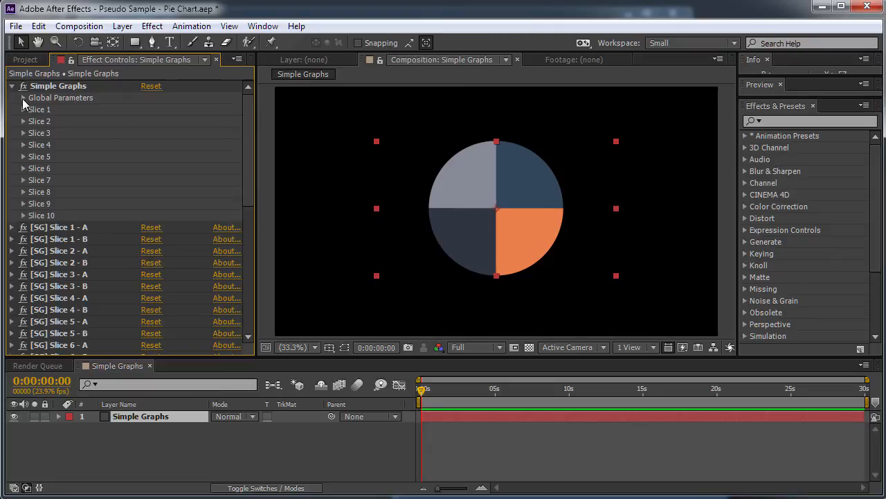
left_click(22, 97)
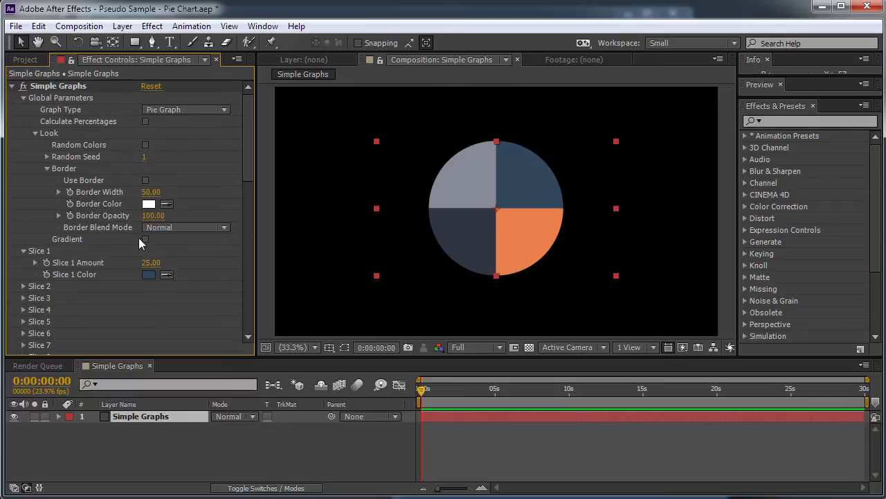
mouse_move(501, 266)
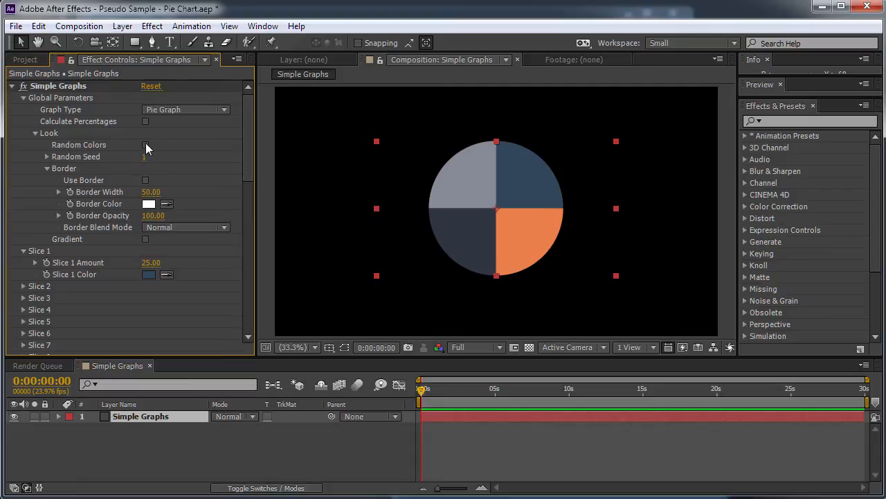
left_click(145, 145)
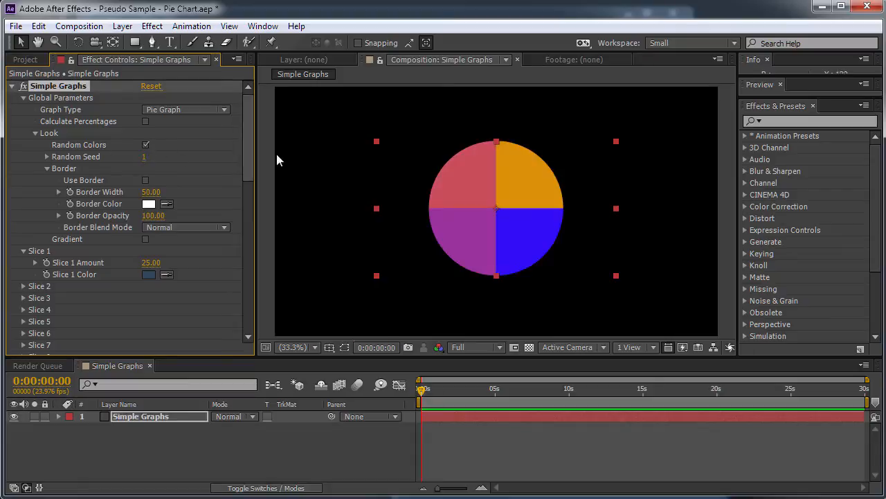
mouse_move(192, 196)
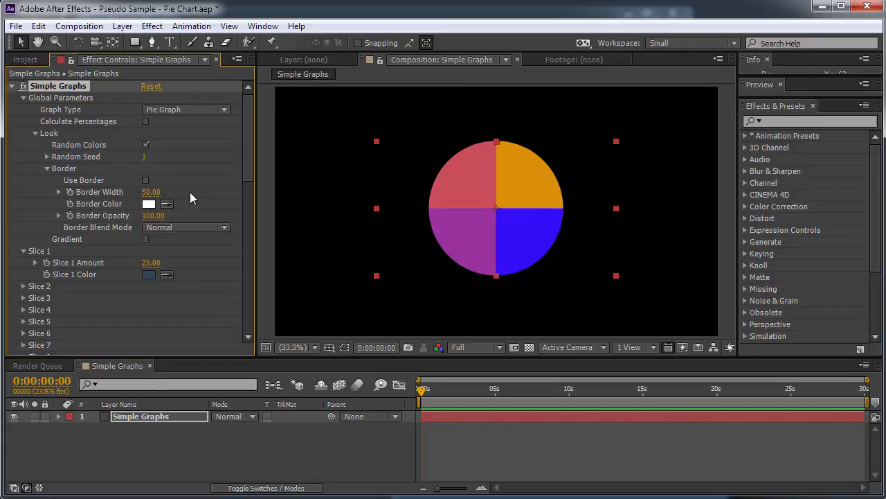
mouse_move(144, 166)
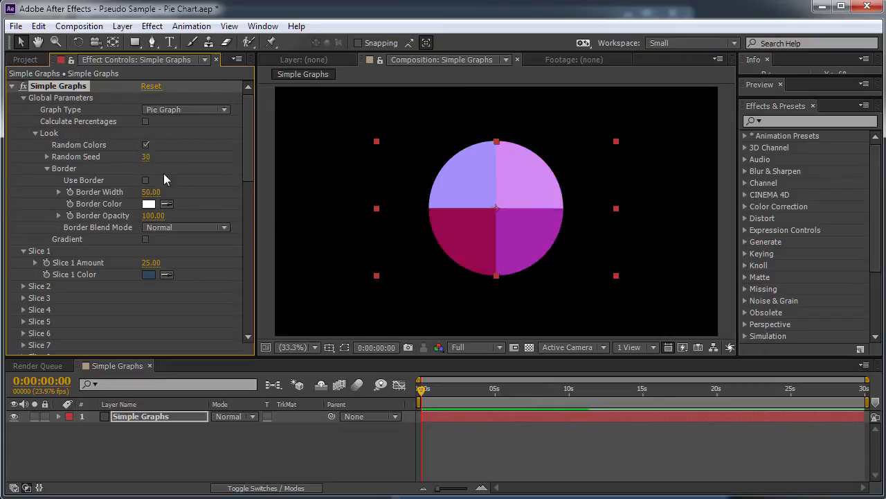
Set Slice 1 Amount to 10 and Slice 5 Amount to 15, adding a fifth slice
scroll("down", 3)
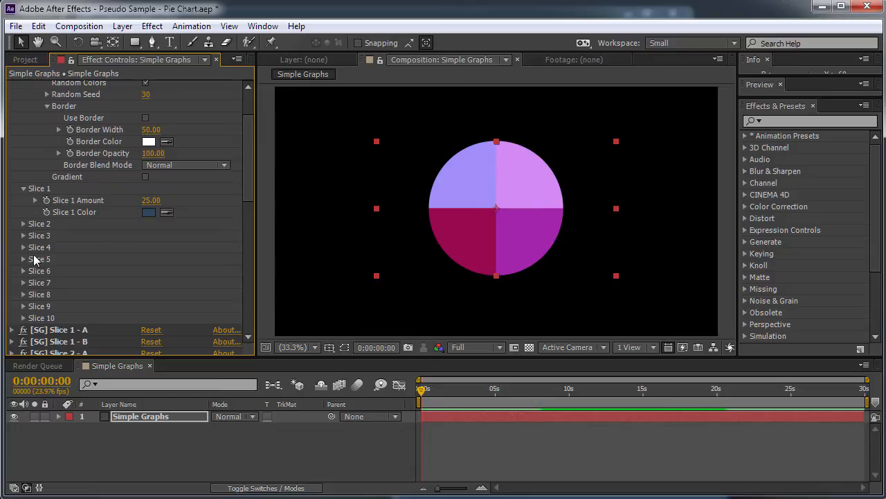
double_click(151, 200)
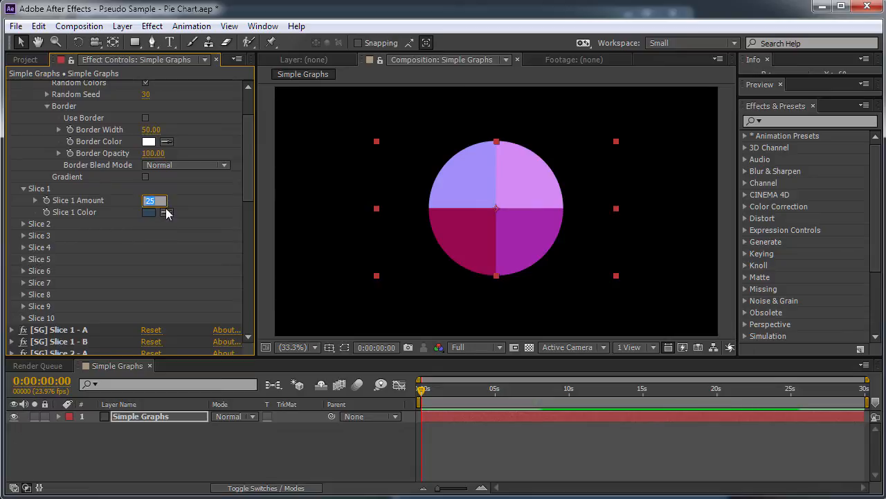
type("10.00")
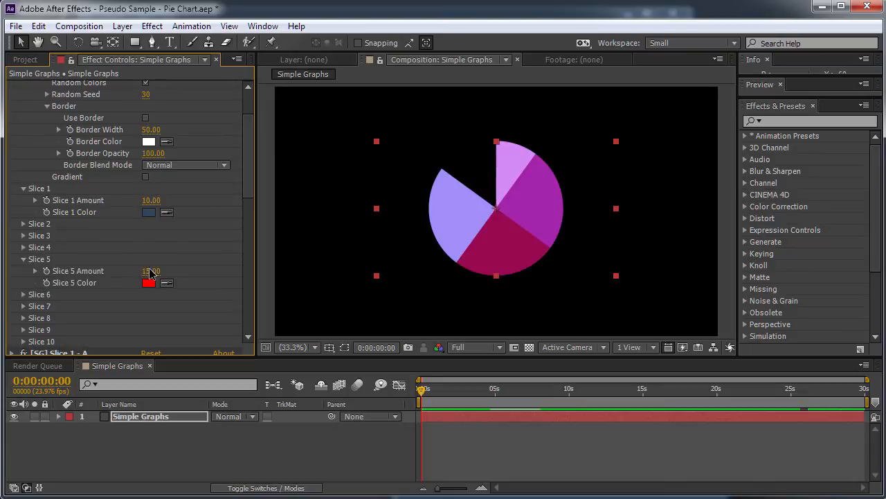
left_click_drag(151, 270, 169, 270)
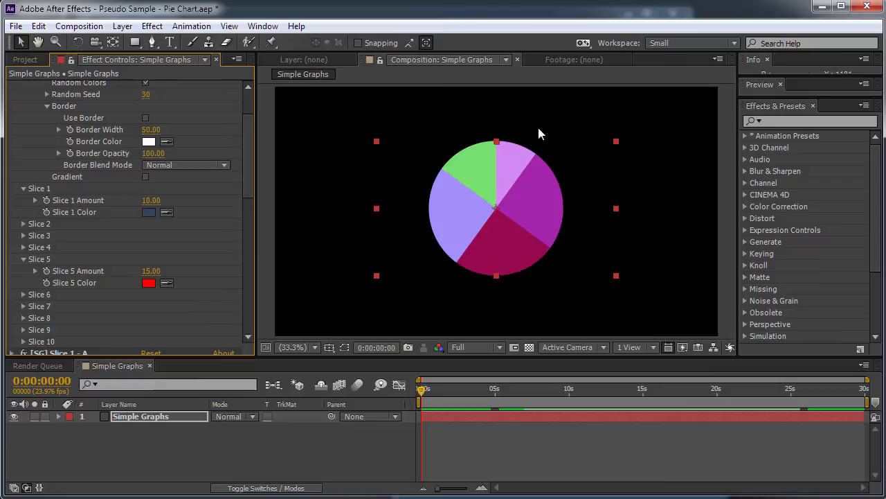
scroll("up", 3)
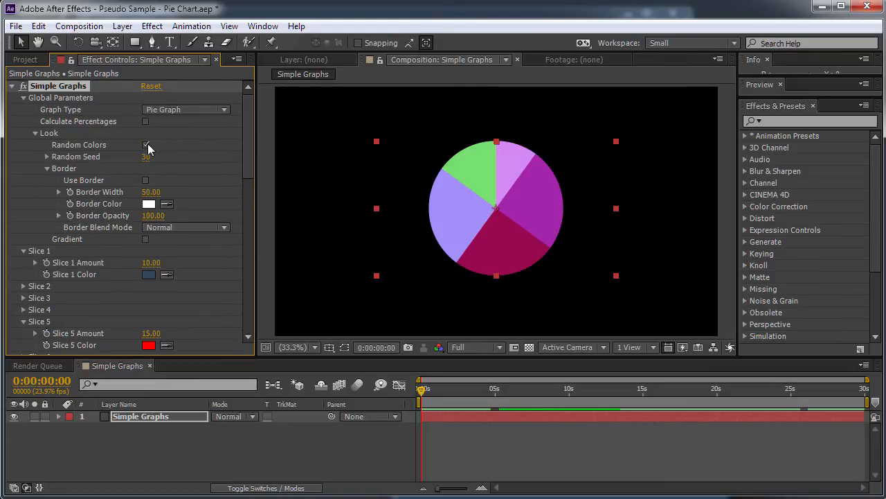
Disable random colours, widen a purple border around the pie, then reset Simple Graphs to defaults
left_click(146, 146)
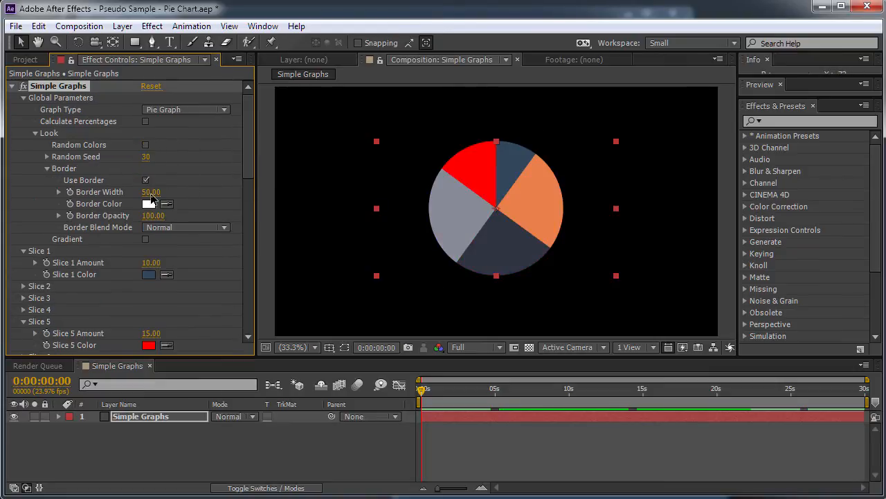
left_click_drag(151, 192, 160, 191)
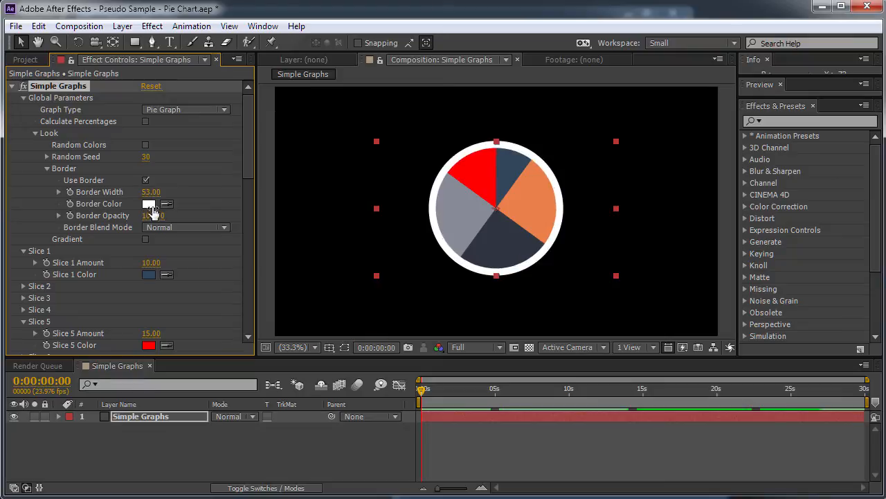
left_click(149, 204)
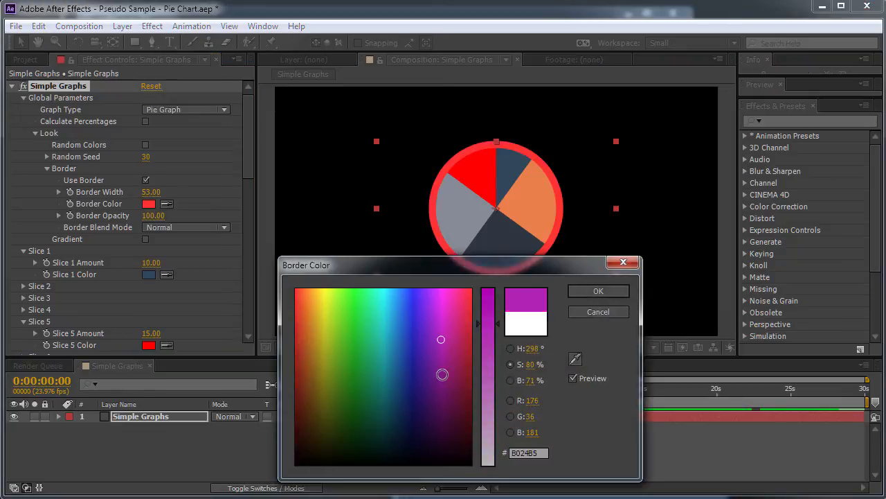
left_click(598, 291)
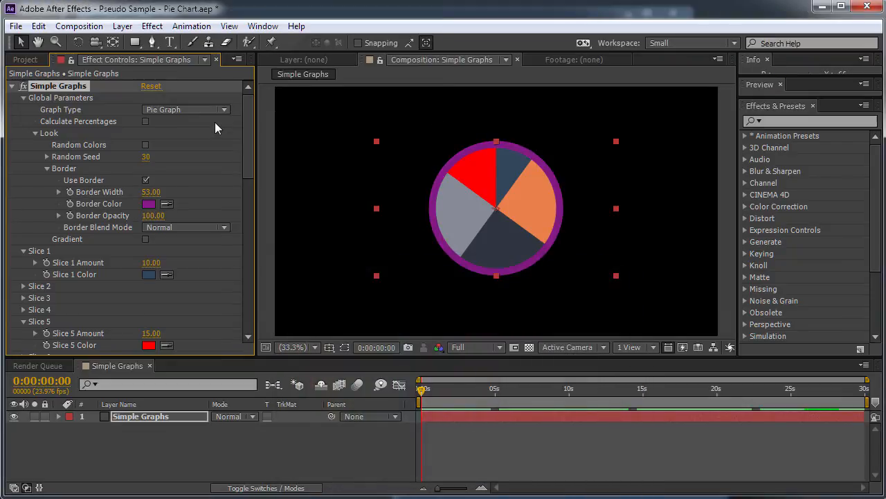
left_click(151, 86)
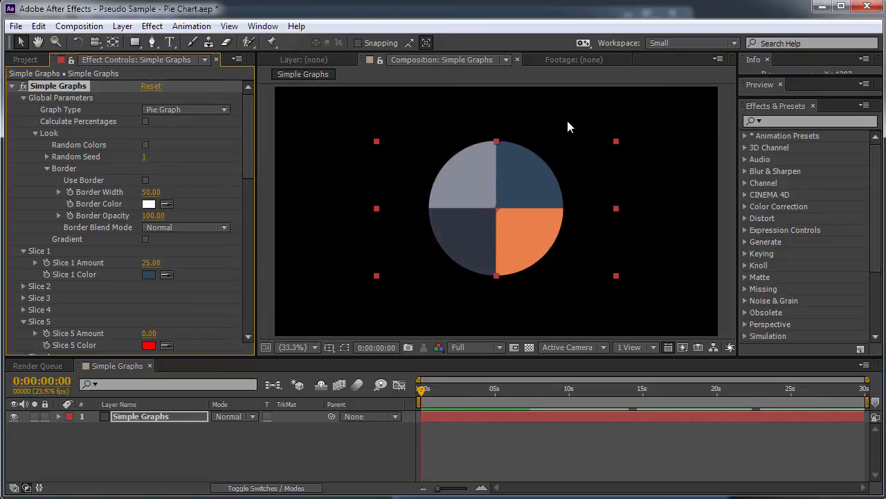
mouse_move(136, 138)
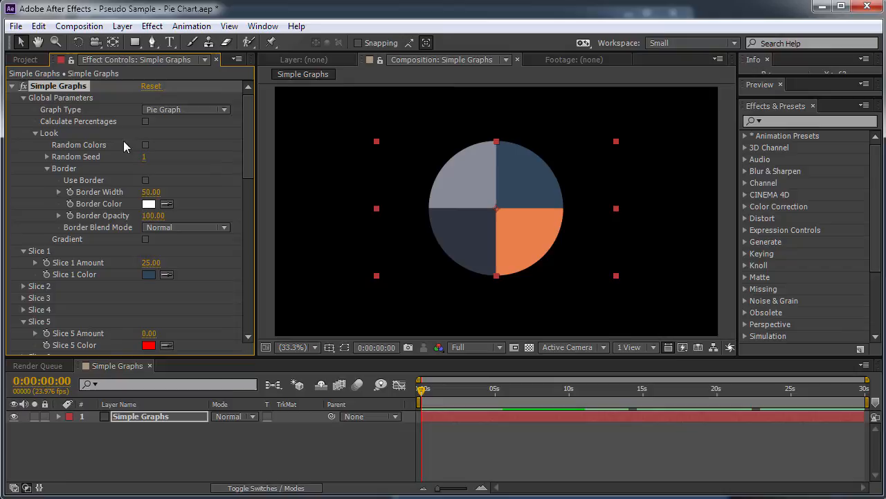
mouse_move(38, 198)
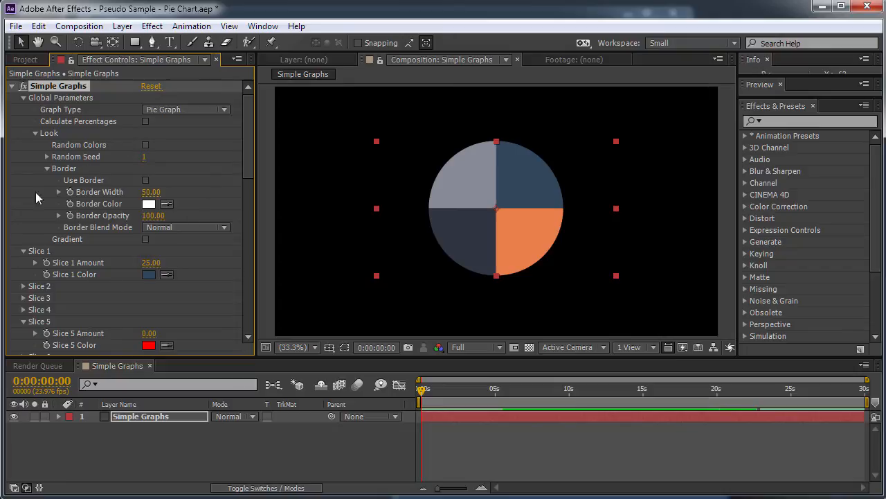
mouse_move(543, 182)
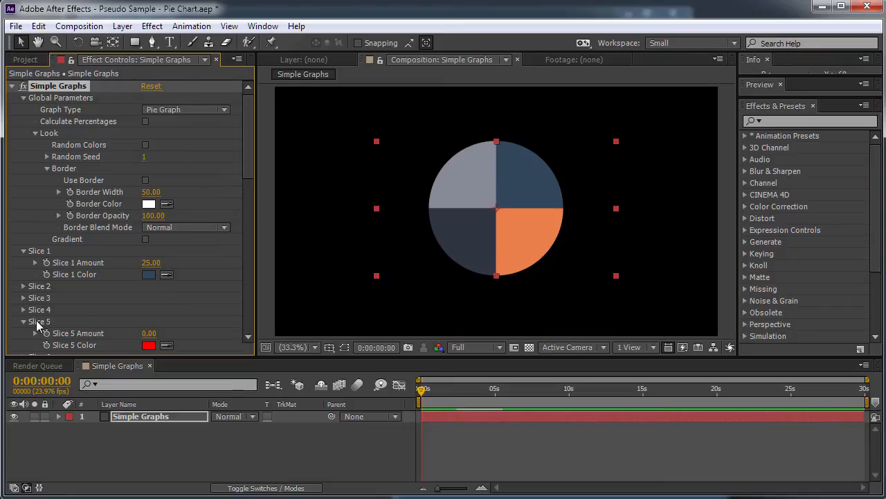
left_click(23, 321)
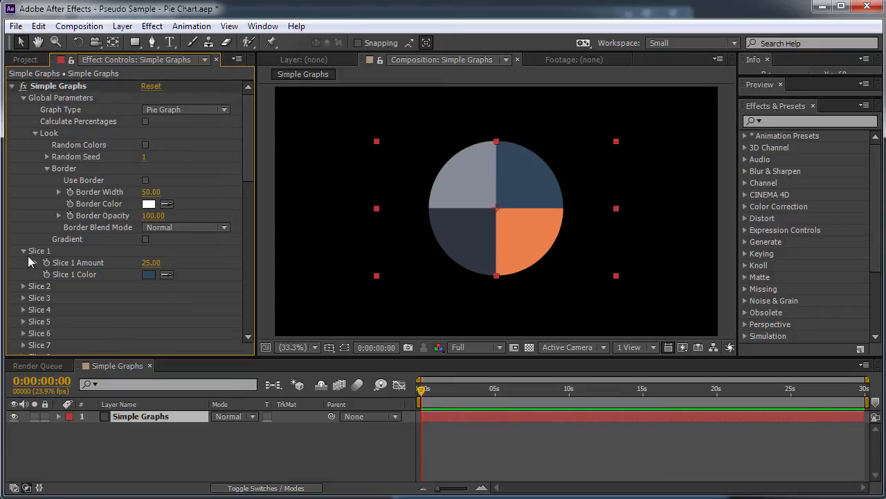
left_click(24, 321)
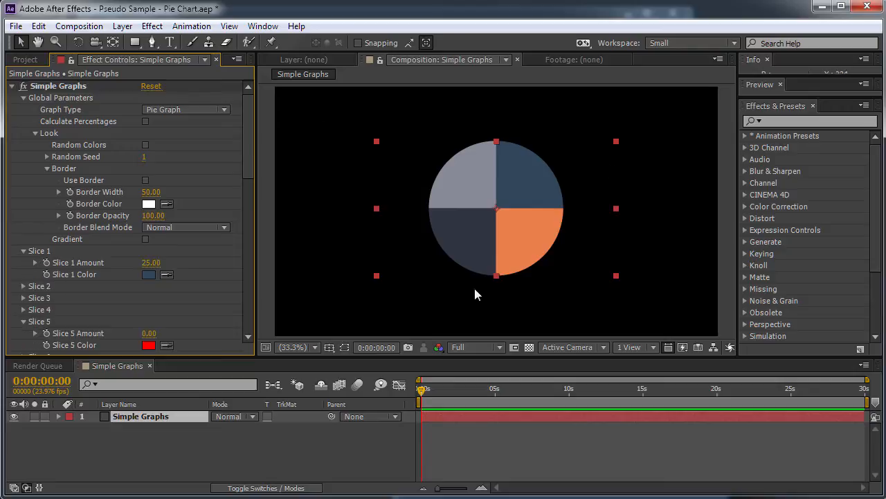
mouse_move(427, 163)
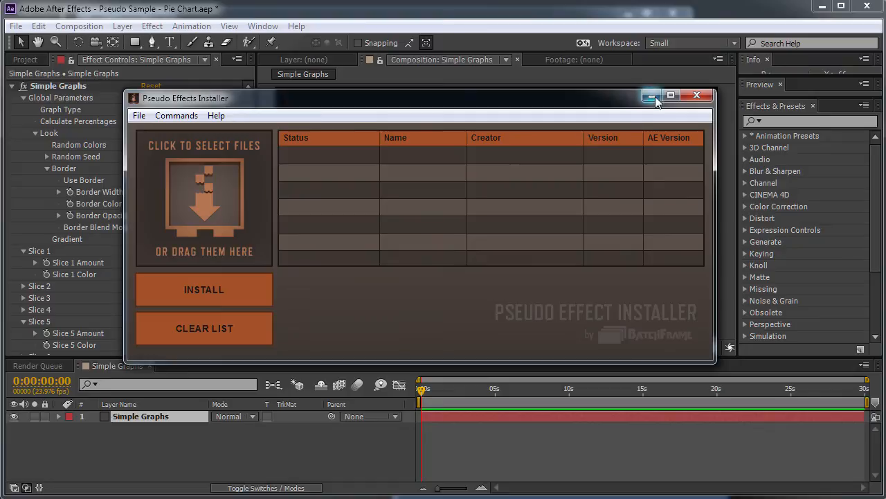
mouse_move(456, 183)
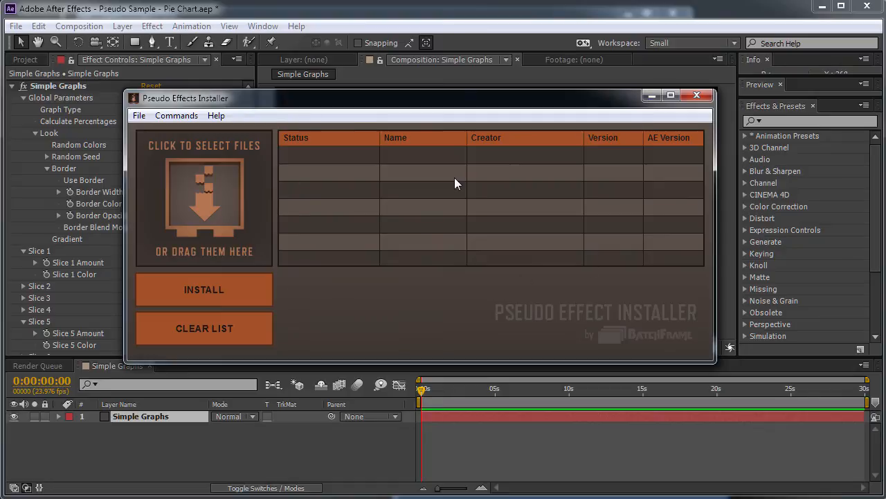
mouse_move(651, 96)
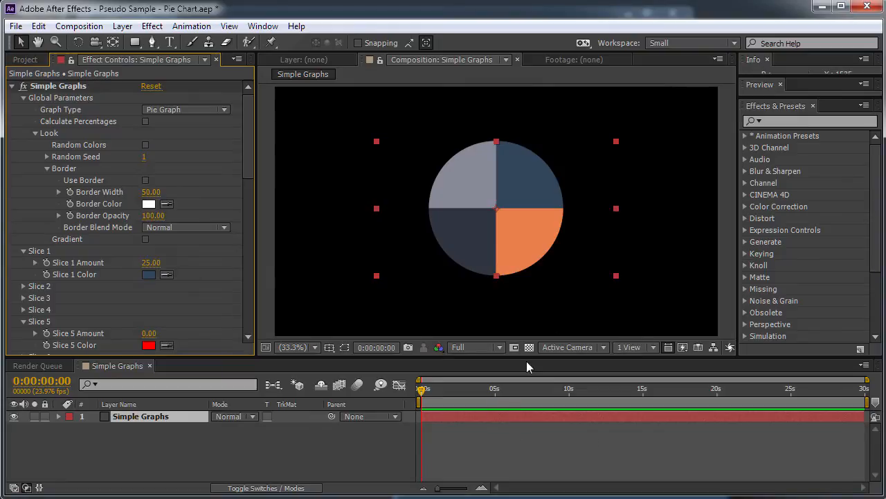
mouse_move(399, 357)
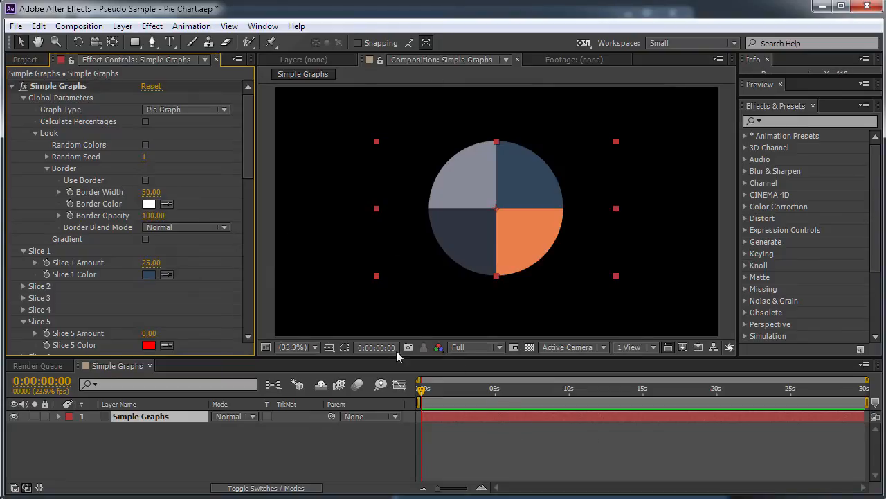
mouse_move(457, 104)
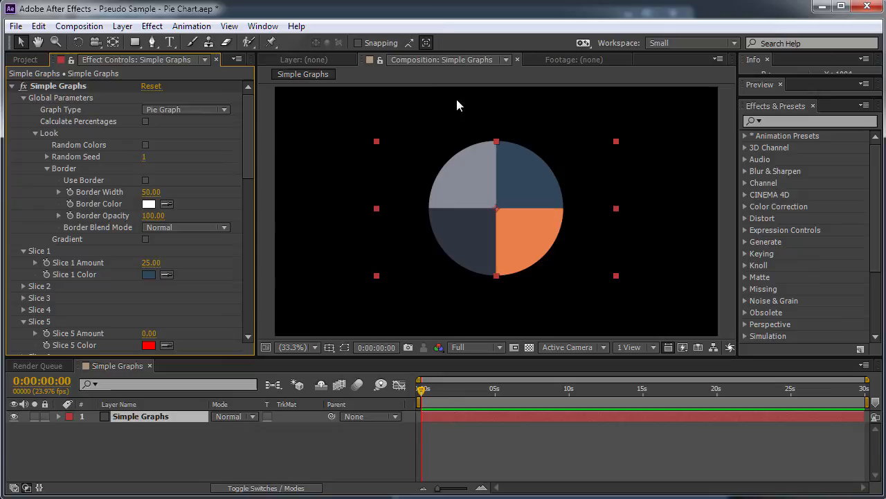
mouse_move(62, 105)
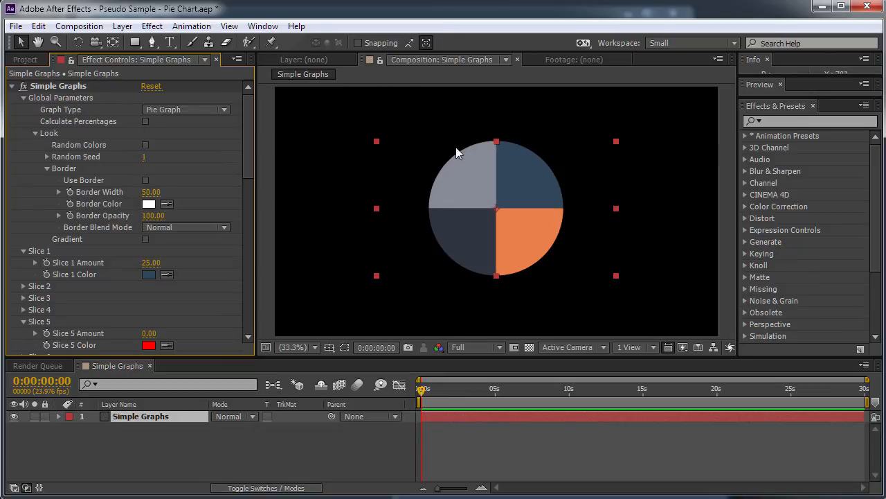
mouse_move(495, 119)
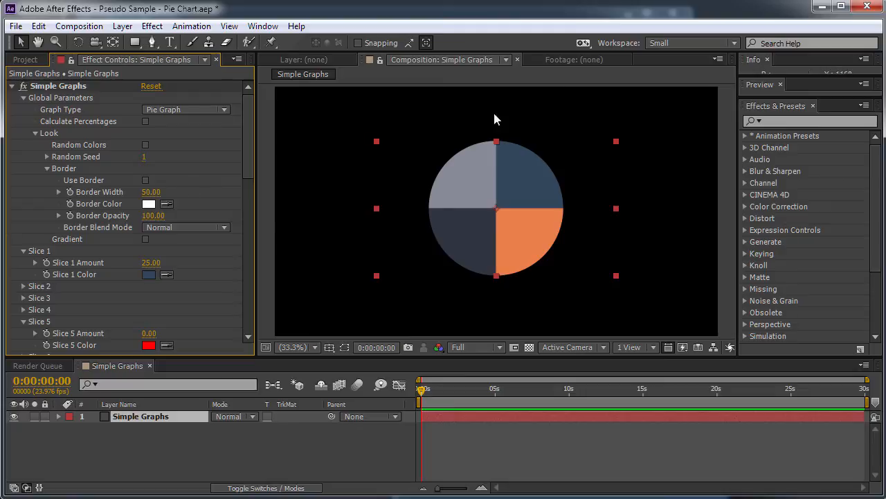
mouse_move(239, 68)
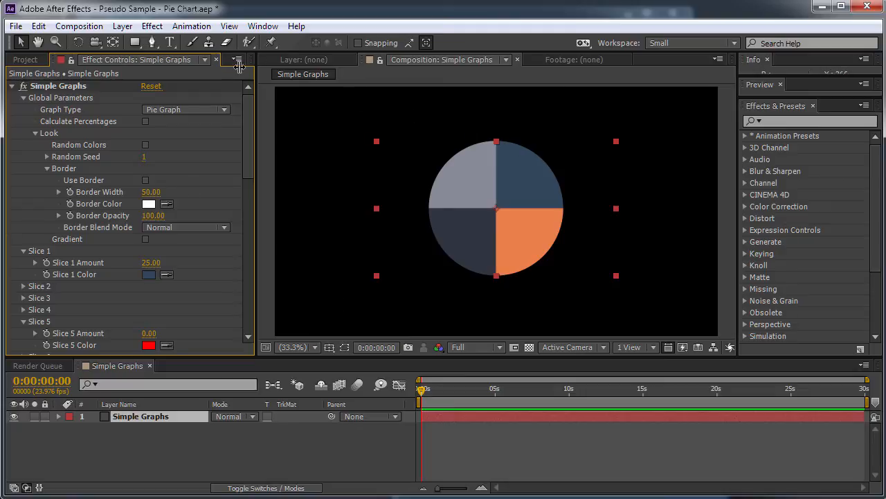
mouse_move(584, 306)
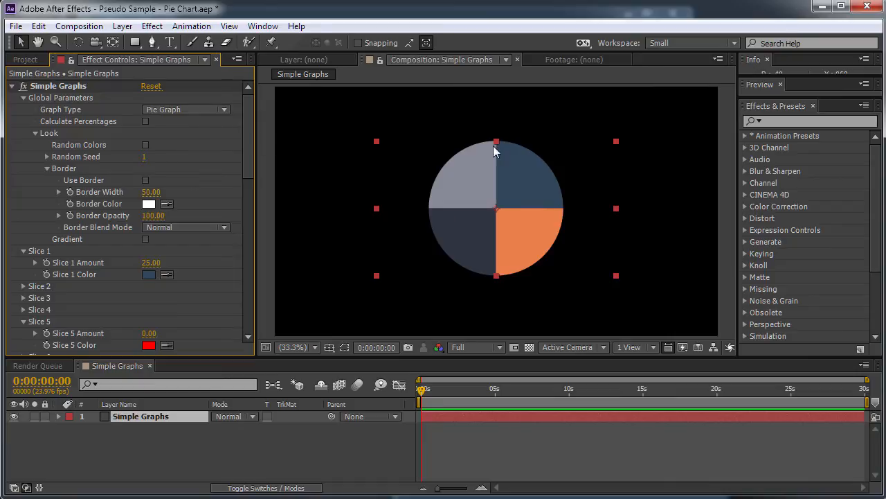
mouse_move(252, 110)
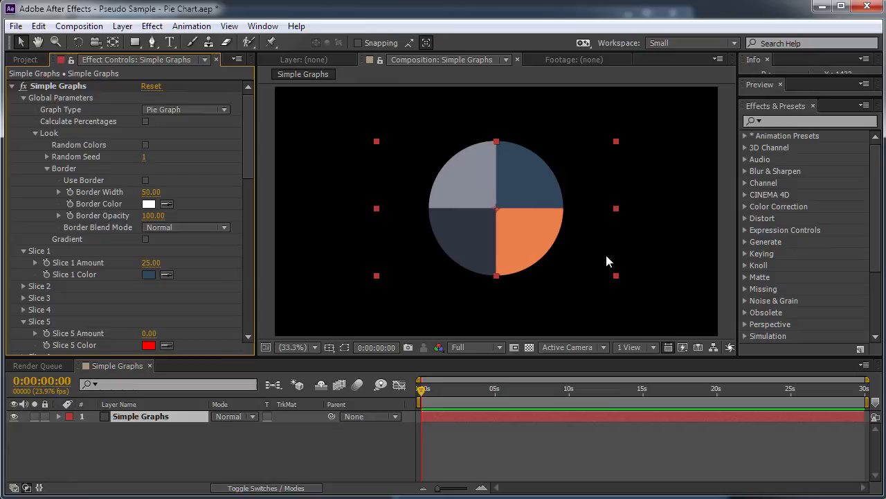
mouse_move(404, 109)
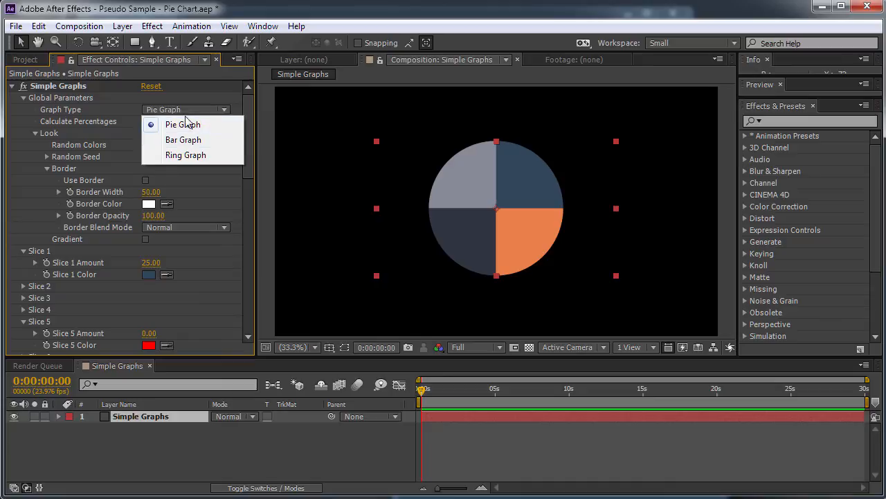
Set the Simple Graphs Graph Type to Ring Graph
left_click(183, 139)
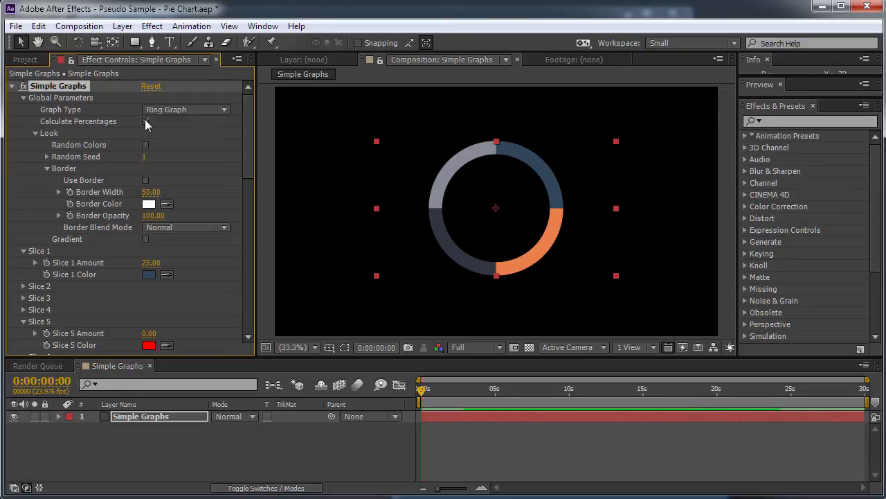
mouse_move(229, 131)
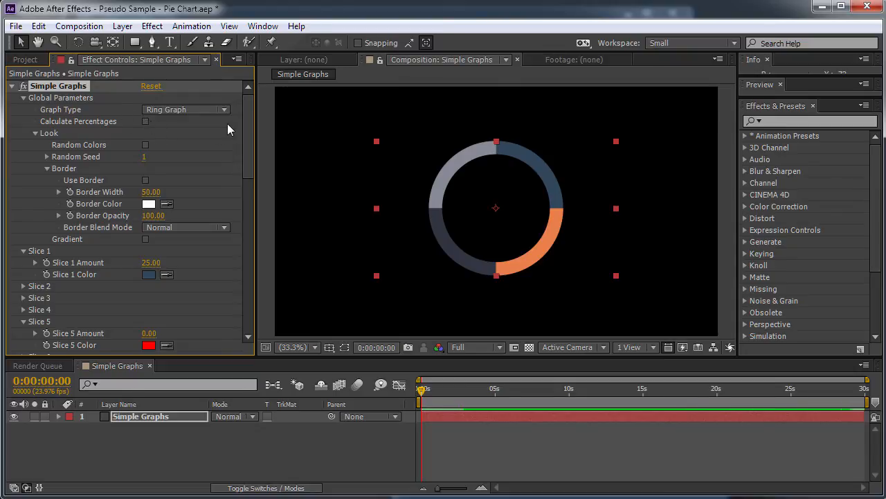
Expand the Slice 4 settings and enable percentage calculation, leaving Slice 5 Amount at 0
scroll("down", 3)
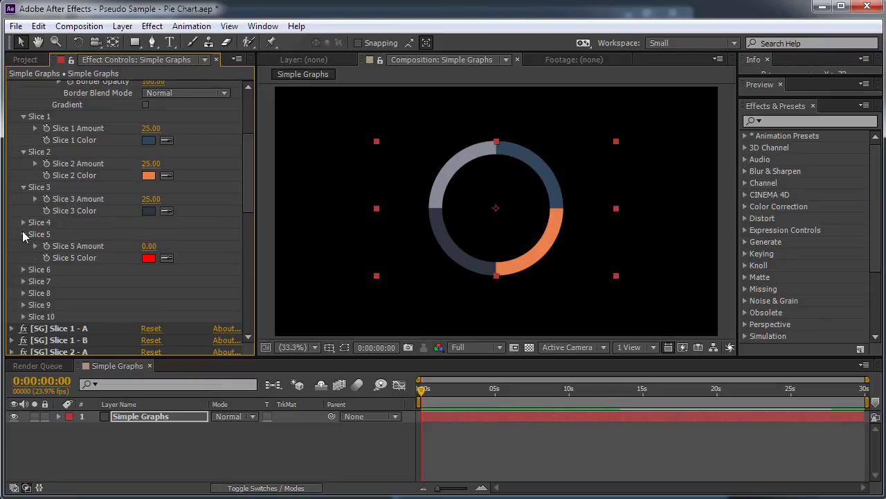
left_click(23, 221)
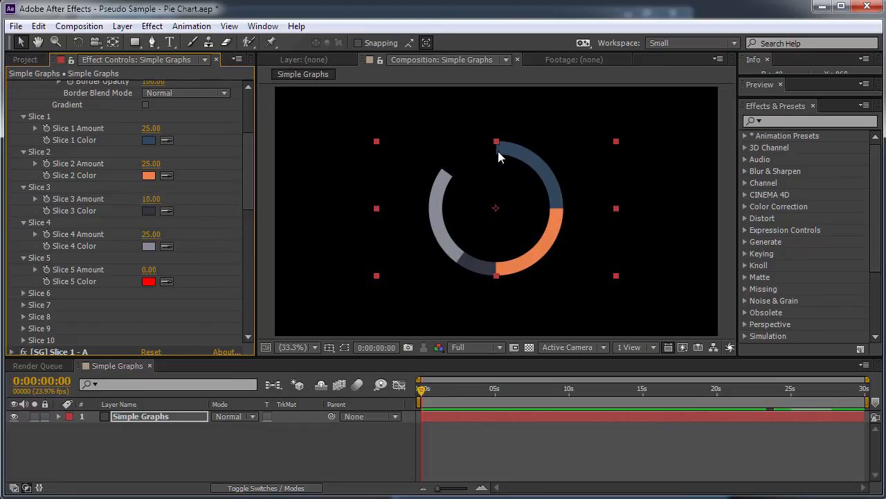
mouse_move(474, 141)
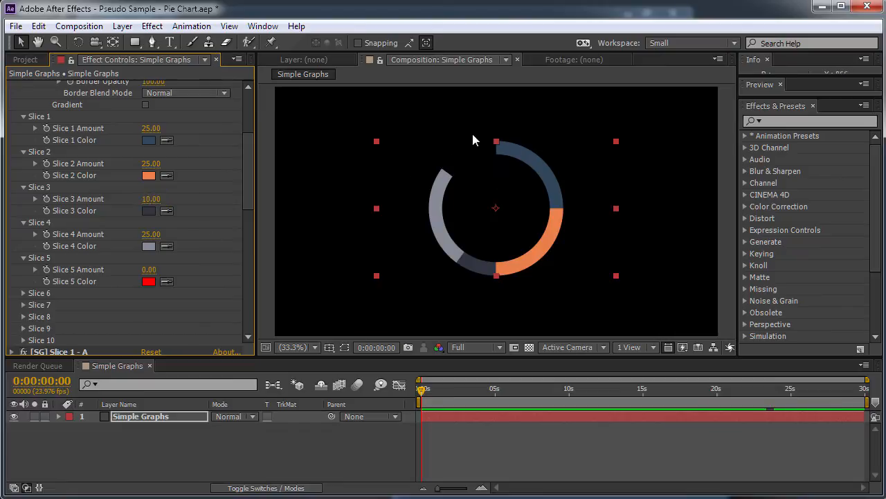
scroll("up", 3)
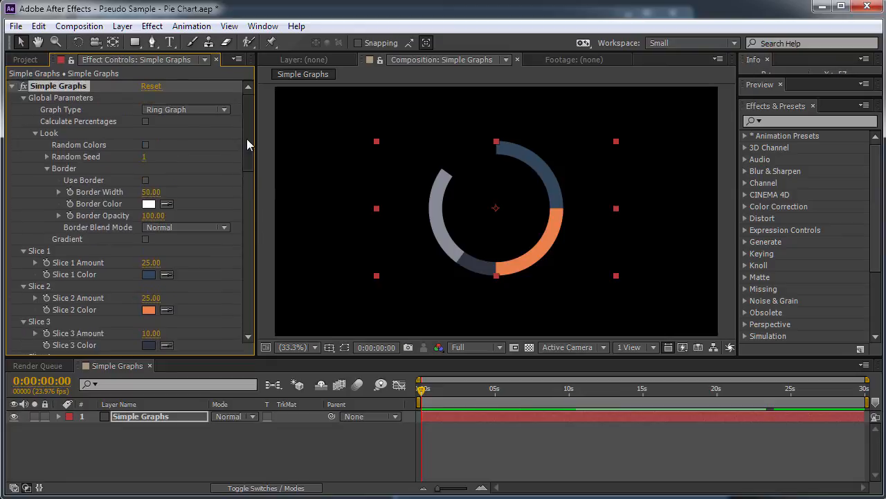
left_click(146, 122)
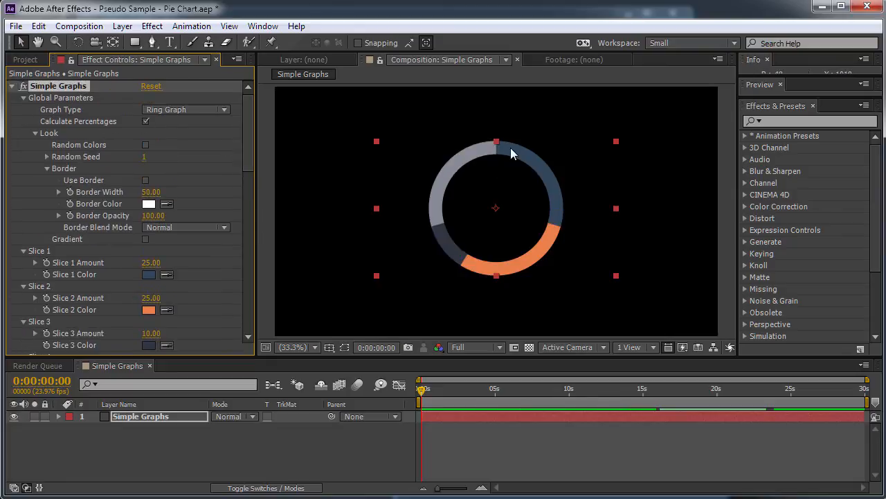
scroll("down", 3)
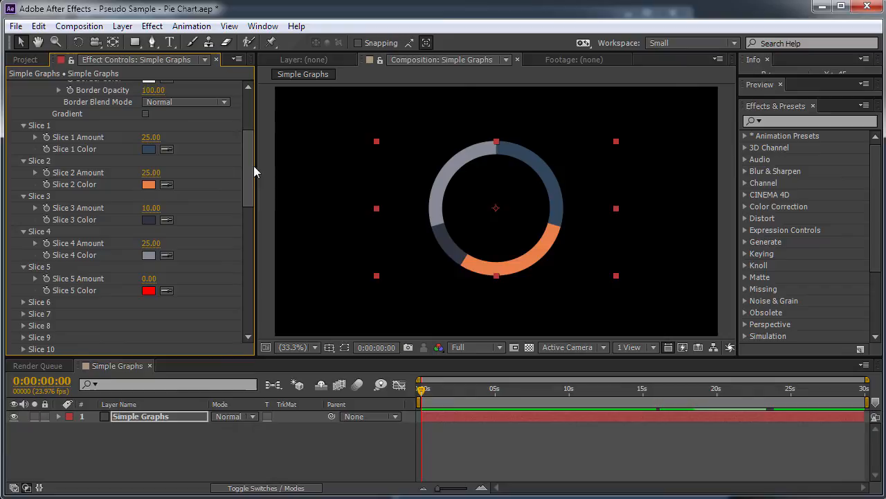
mouse_move(122, 128)
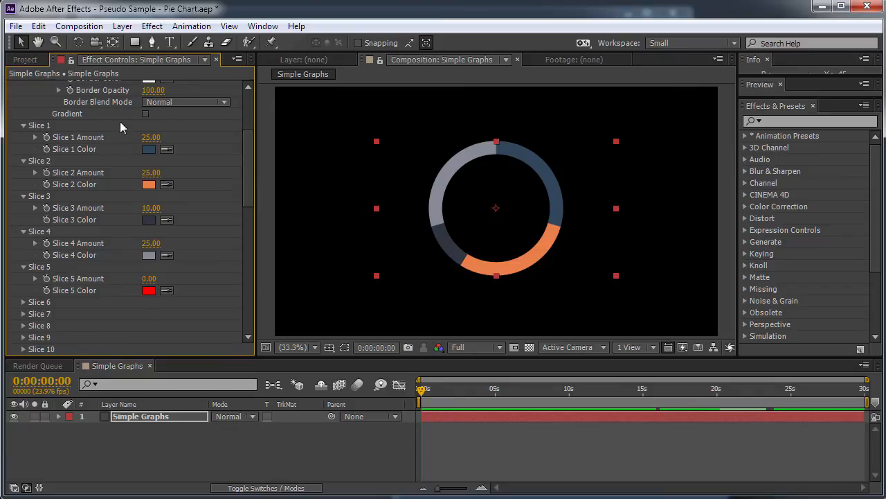
scroll("up", 3)
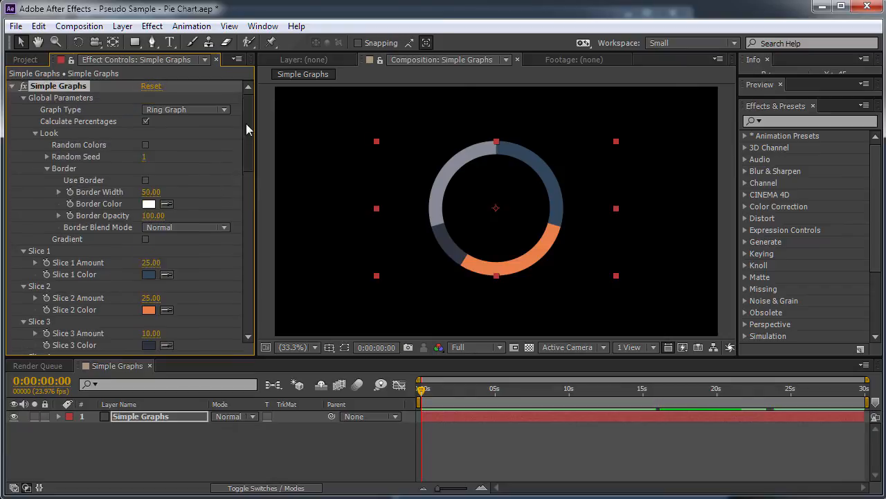
scroll("down", 3)
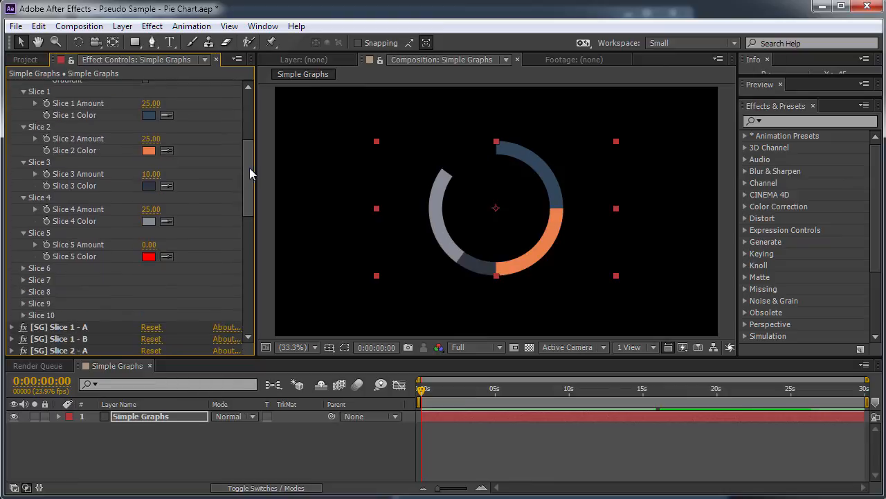
mouse_move(263, 133)
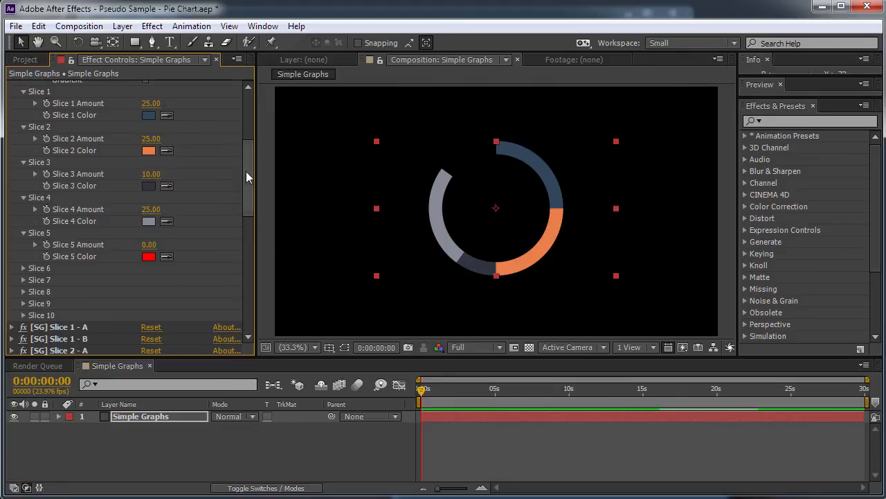
mouse_move(172, 148)
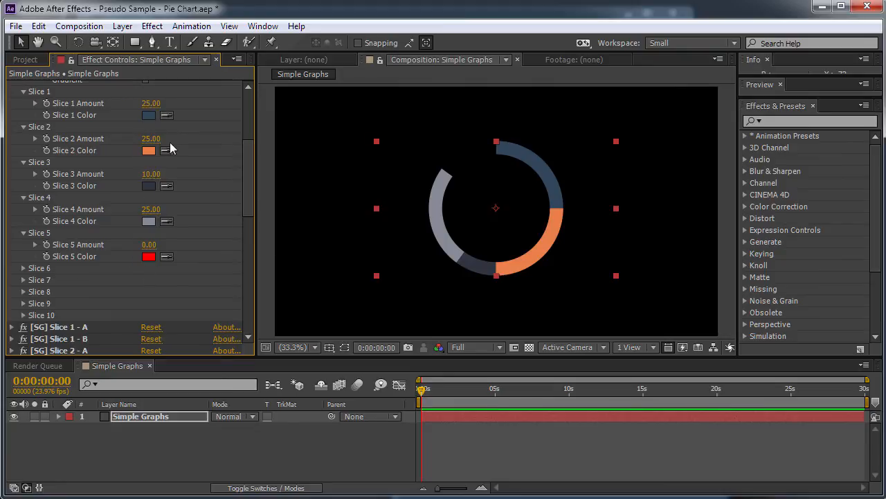
mouse_move(216, 162)
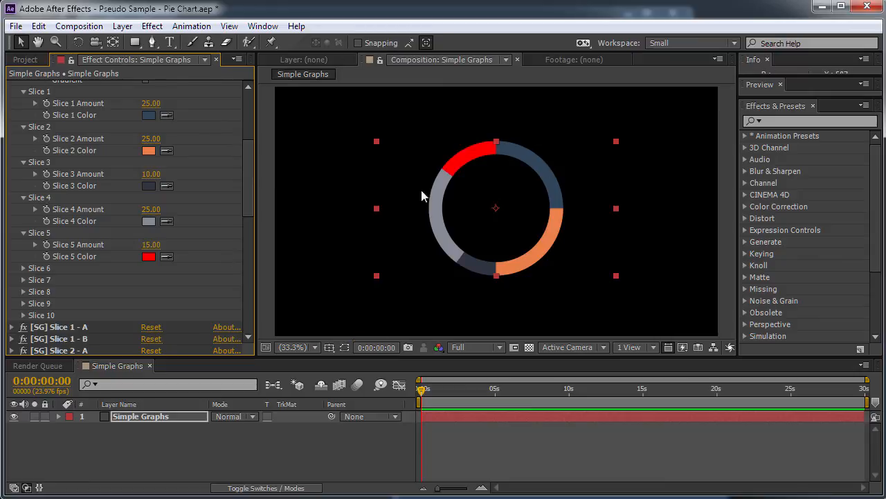
mouse_move(56, 307)
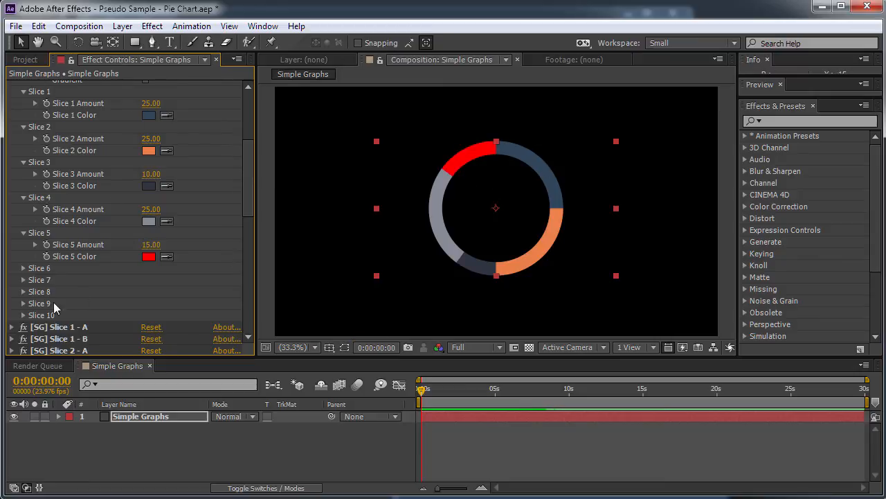
Expand Slices 6–9 and recolour Slice 5 blue with the colour picker
left_click(24, 291)
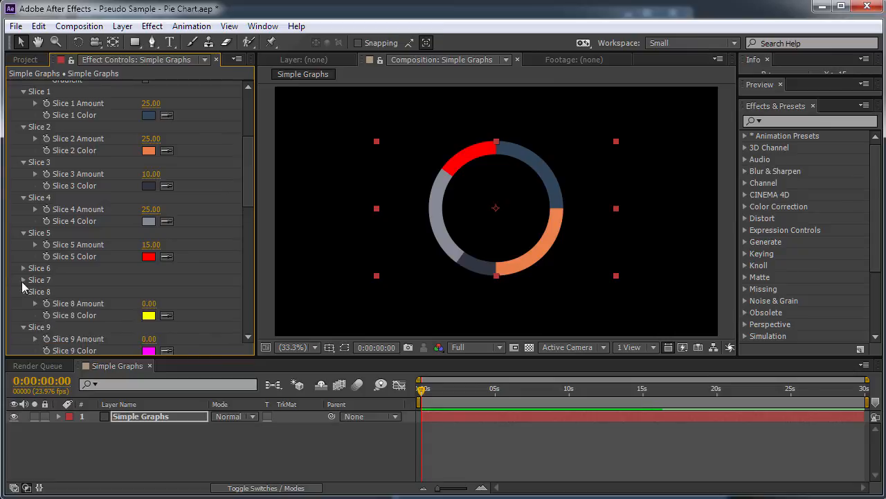
left_click(22, 280)
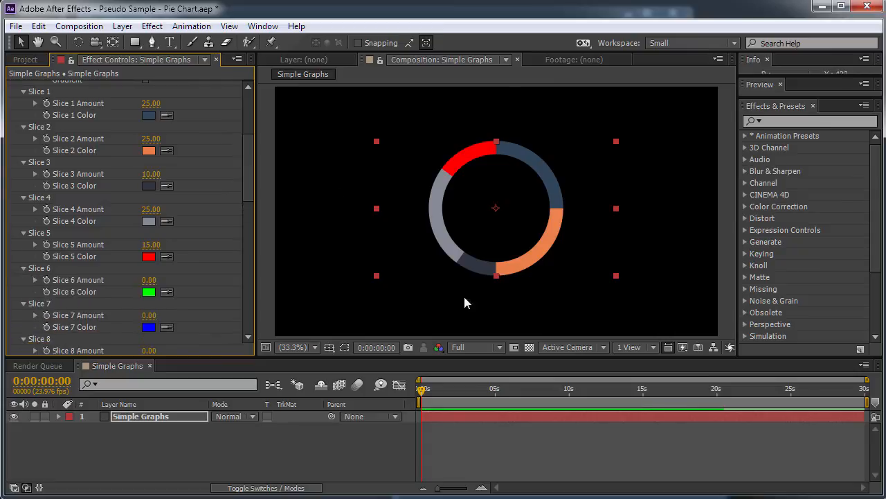
left_click(148, 254)
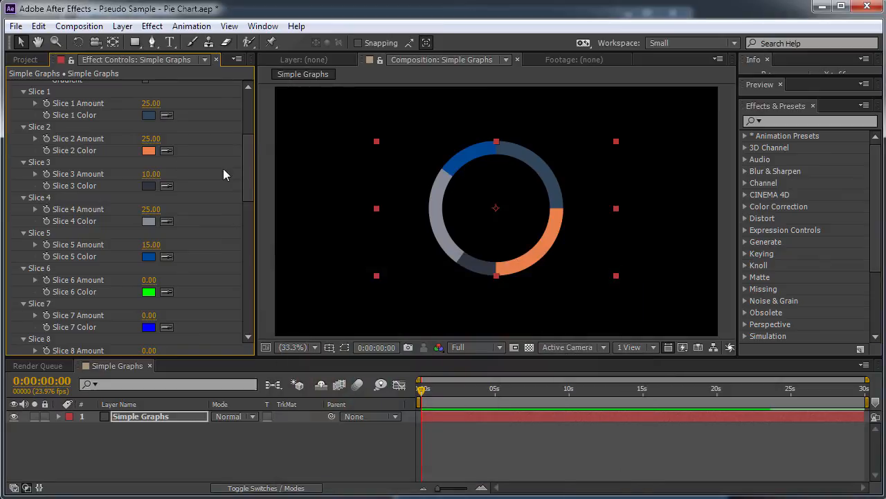
scroll("down", 3)
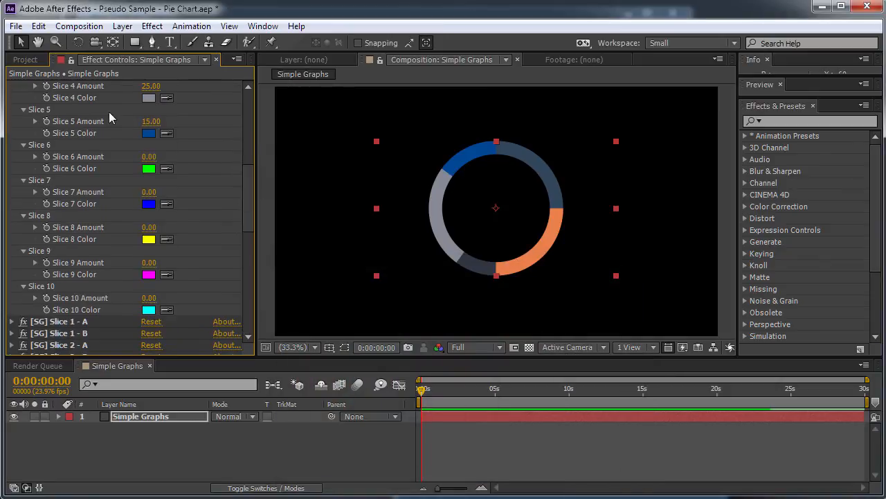
scroll("up", 3)
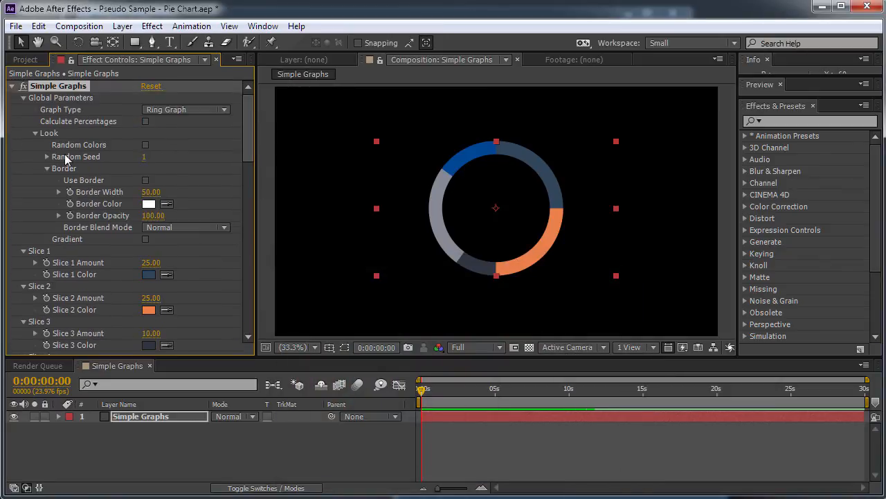
Enable Random Colors and set Random Seed to 50 for a new palette
left_click(146, 144)
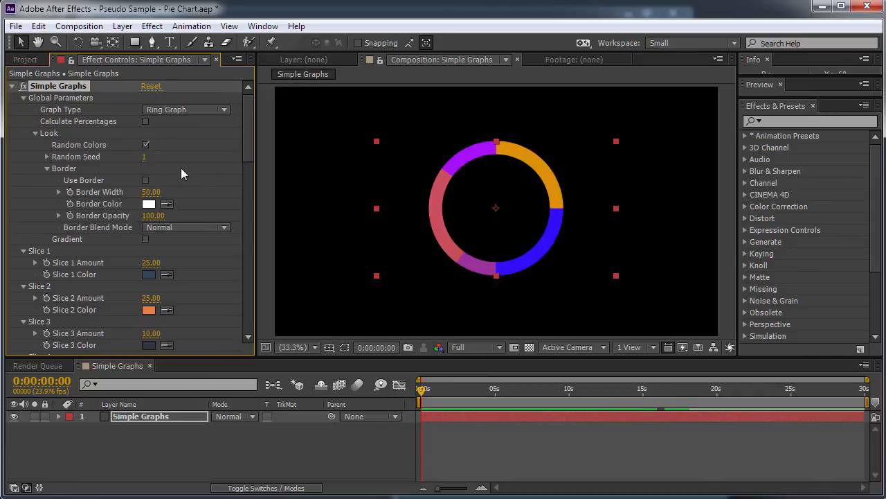
mouse_move(141, 165)
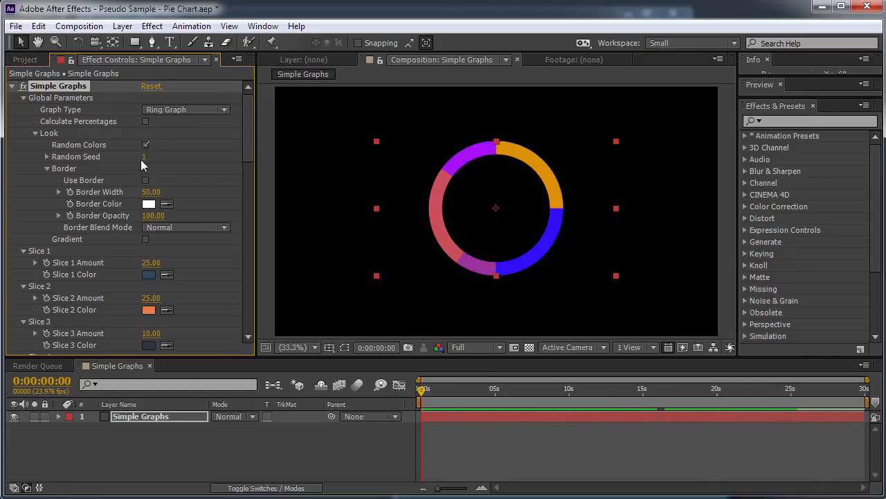
left_click(155, 156)
type("50")
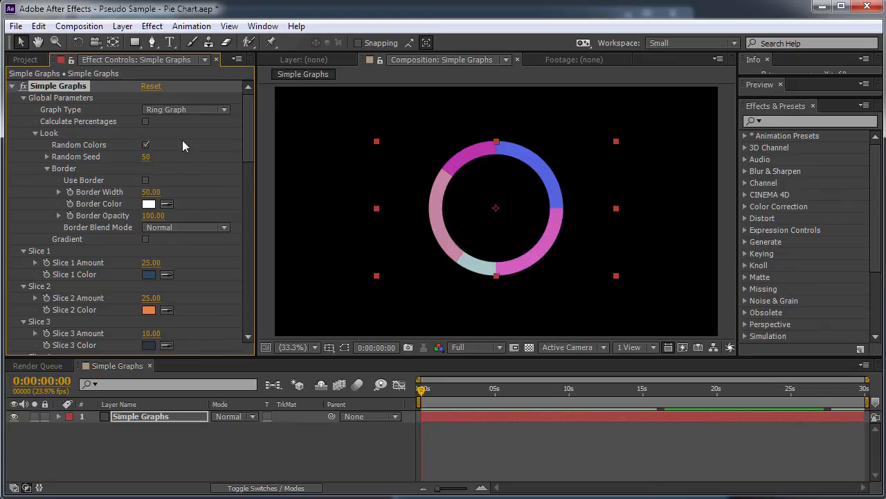
mouse_move(86, 185)
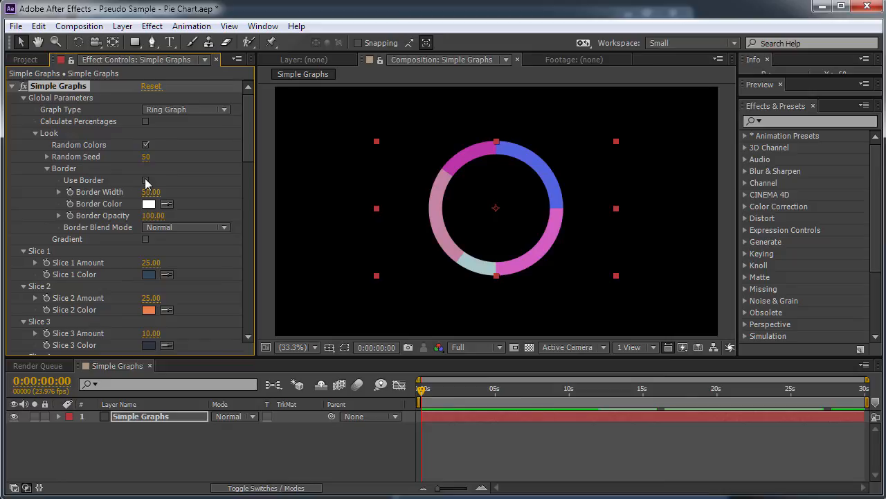
Add a white border, switch through Bar Graph back to Pie Graph, and set Border Blend Mode to Overlay
left_click(145, 180)
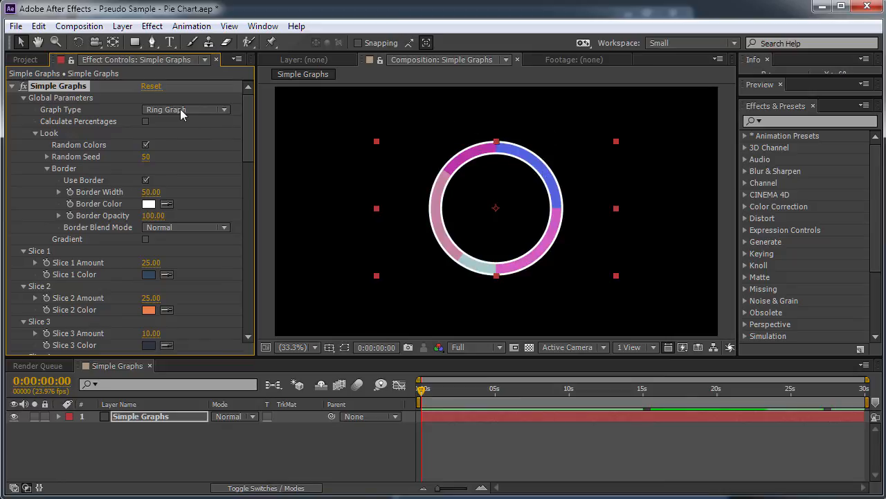
left_click(185, 110)
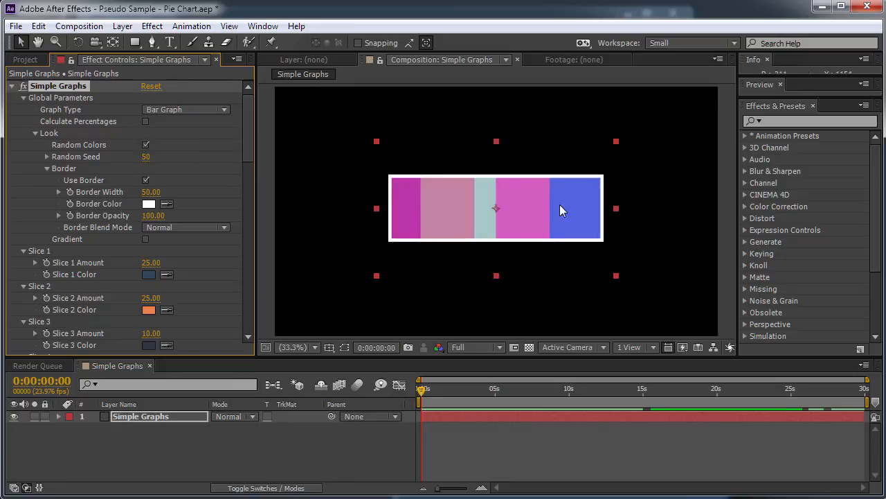
left_click(186, 109)
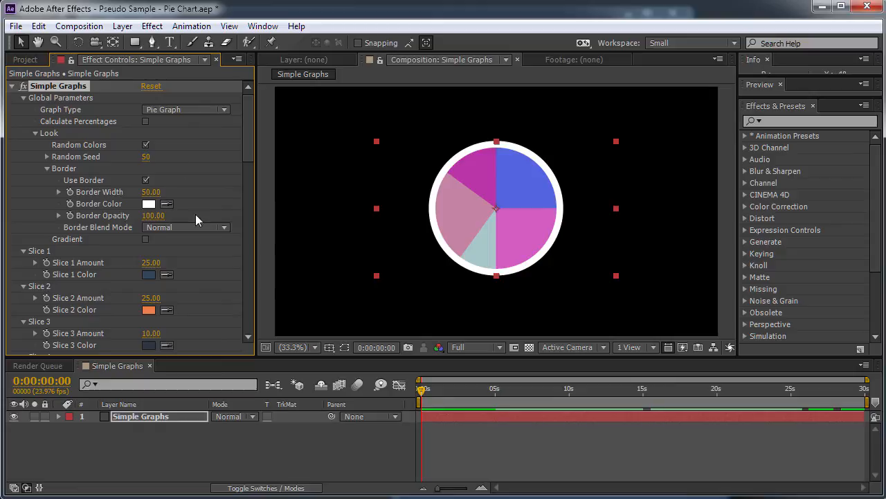
mouse_move(141, 113)
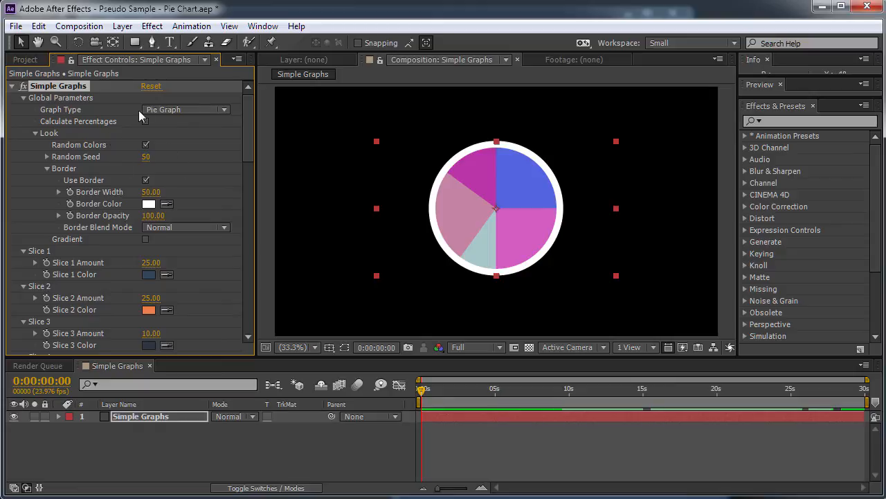
left_click(145, 121)
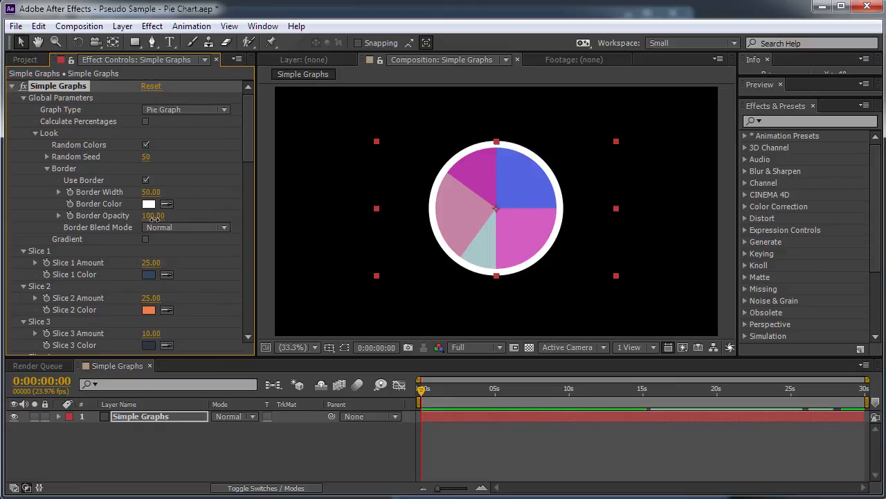
left_click(186, 227)
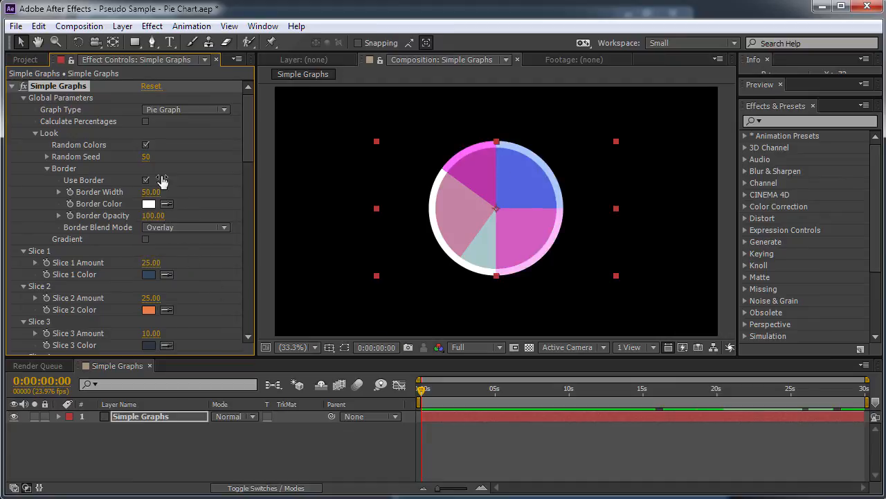
Disable random colours and enable Gradient shading on the pie slices
left_click(145, 145)
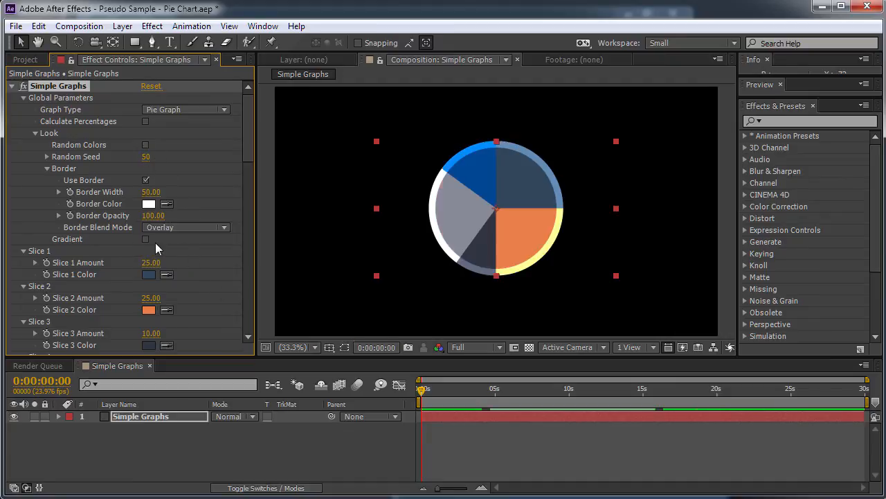
left_click(145, 239)
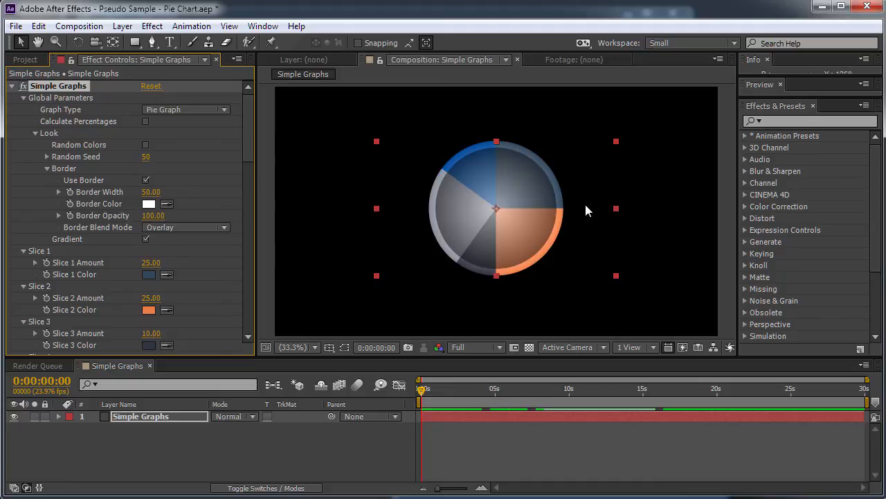
mouse_move(463, 182)
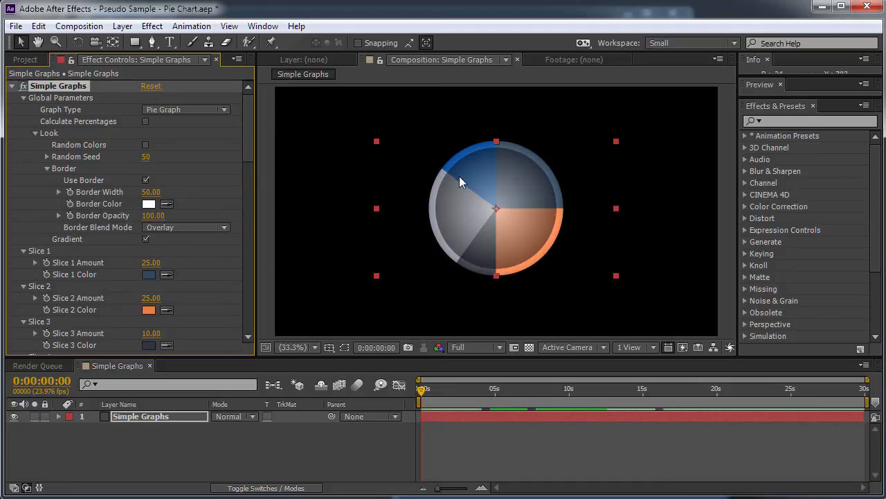
scroll("down", 3)
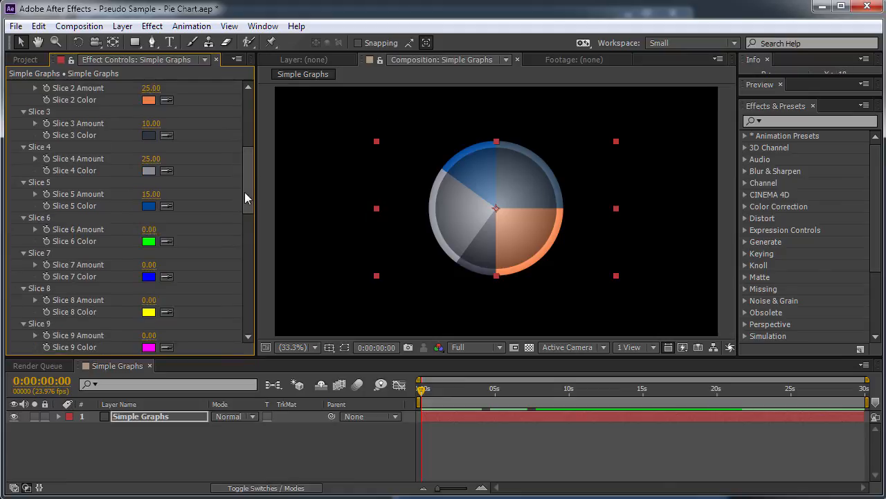
scroll("up", 3)
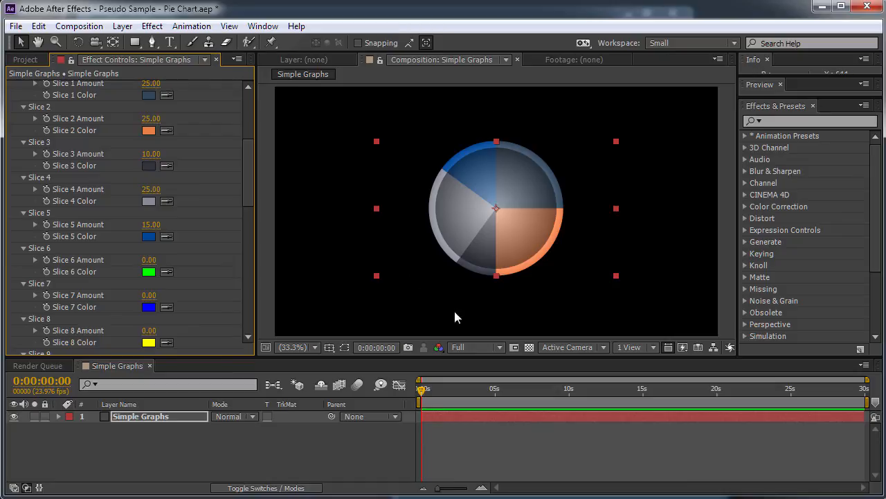
mouse_move(371, 274)
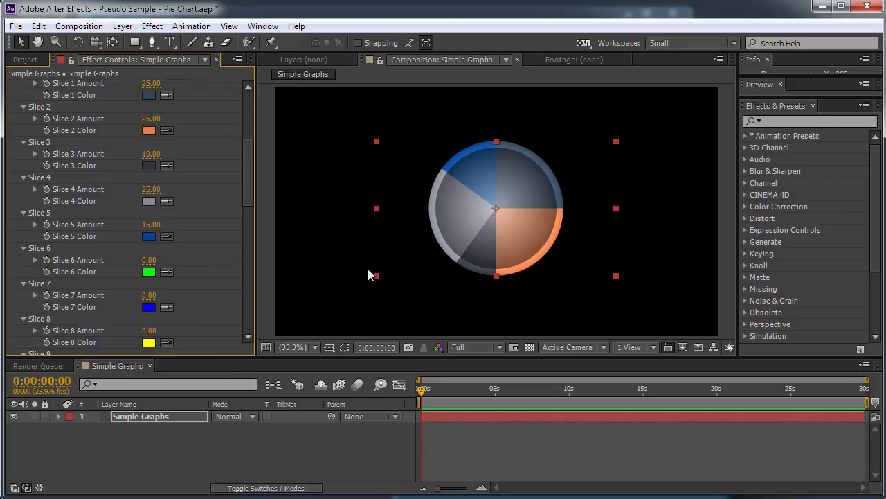
mouse_move(603, 147)
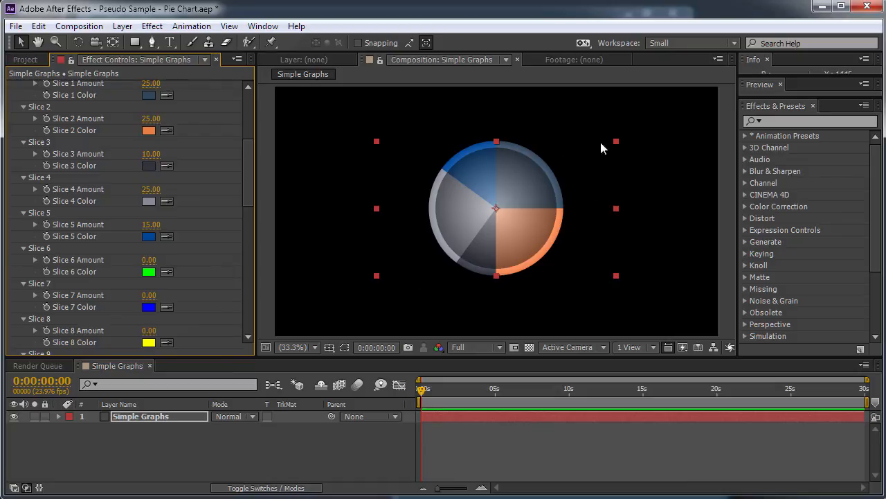